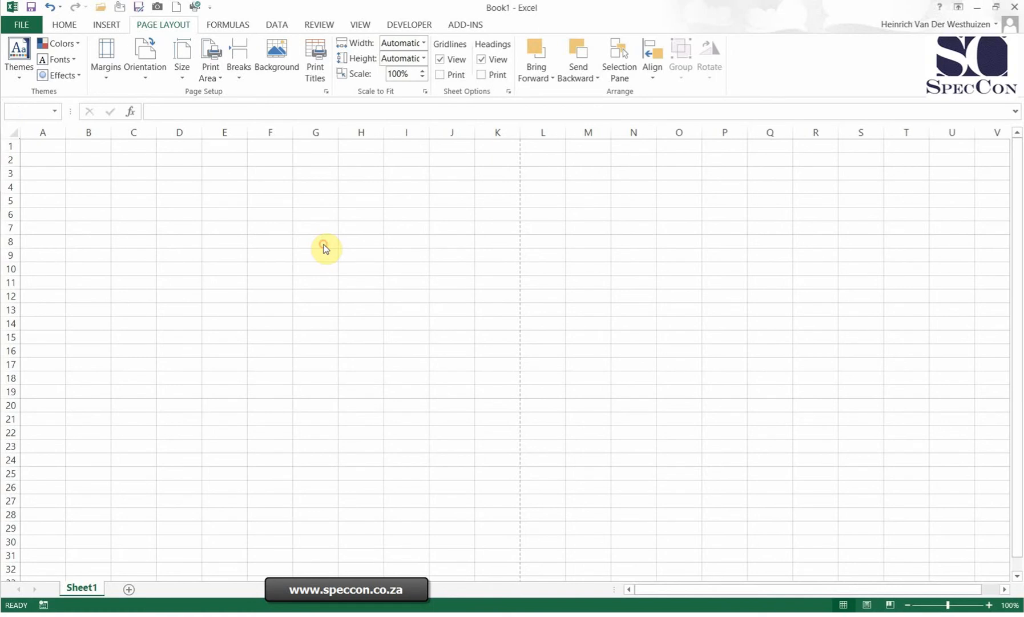
# Start from a new blank workbook (Book3) with Sheet1 empty.
pyautogui.click(22, 24)
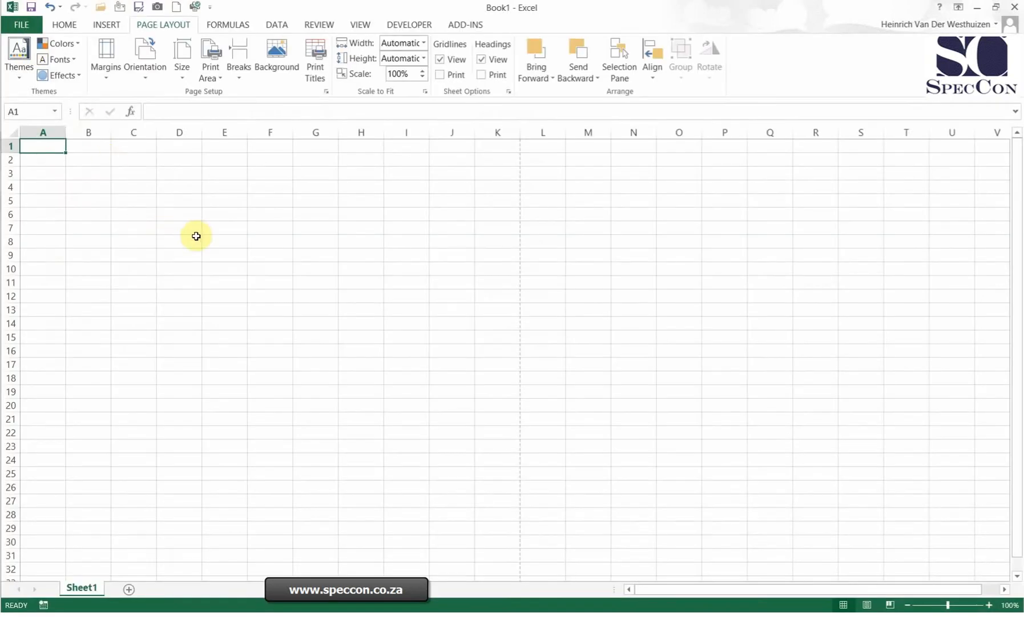
pyautogui.moveTo(181, 4)
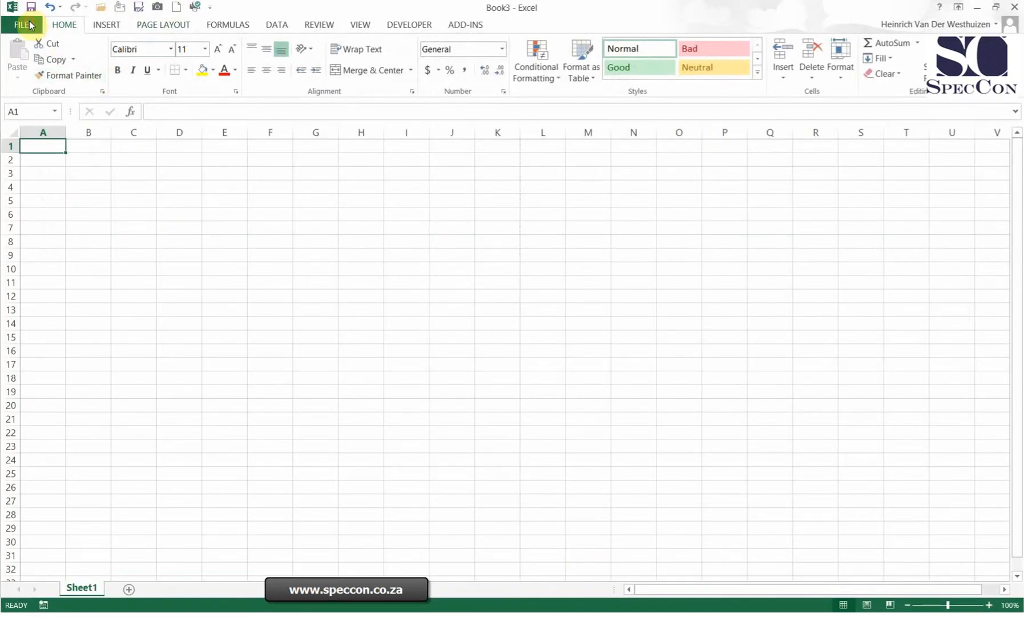
# Create a new workbook from the Service invoice template.
pyautogui.click(21, 24)
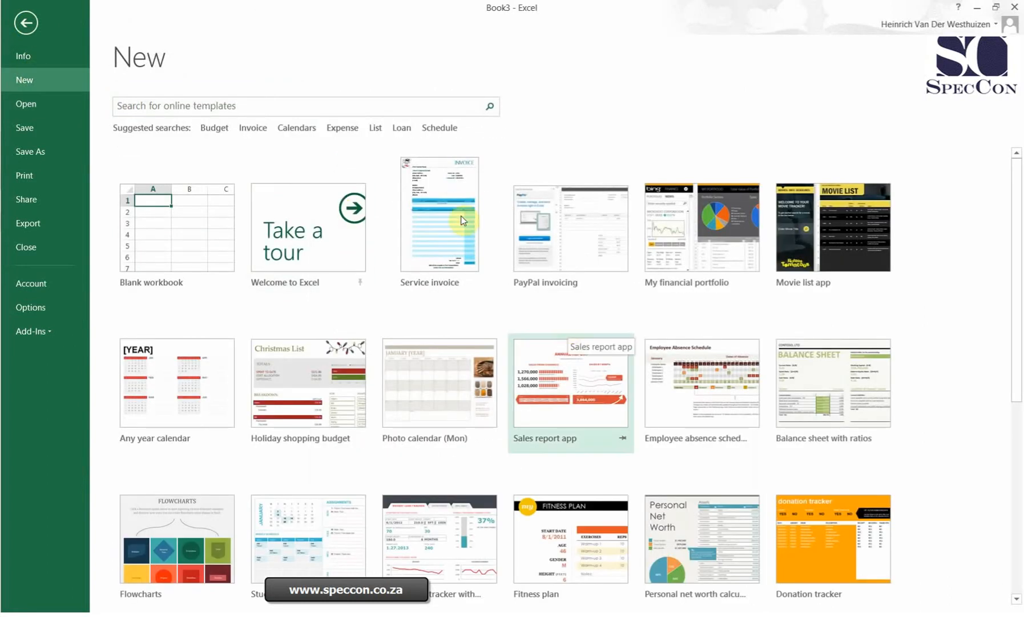
pyautogui.click(438, 218)
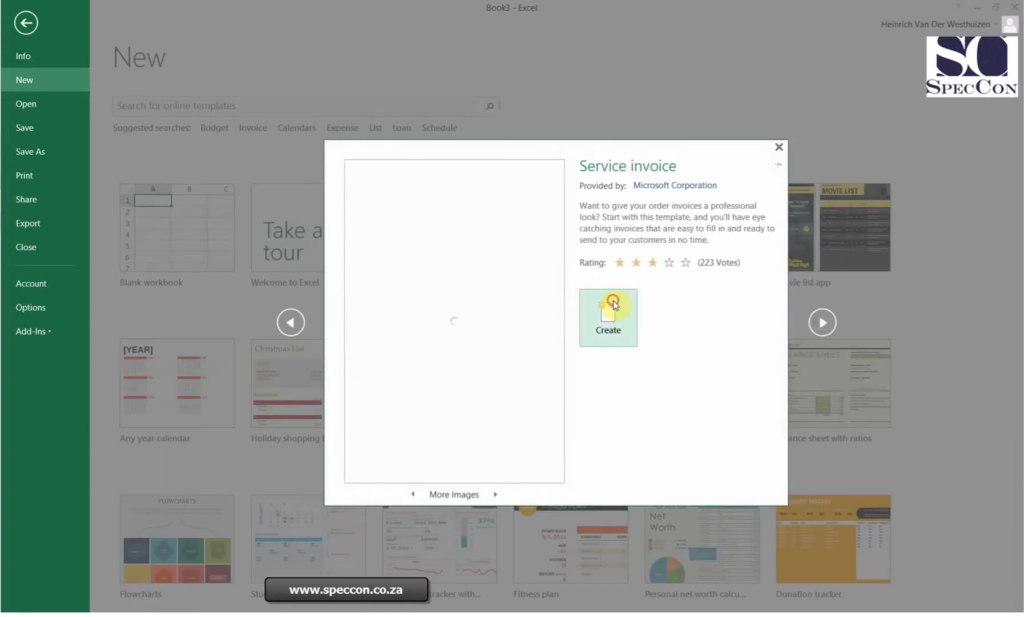
pyautogui.click(607, 316)
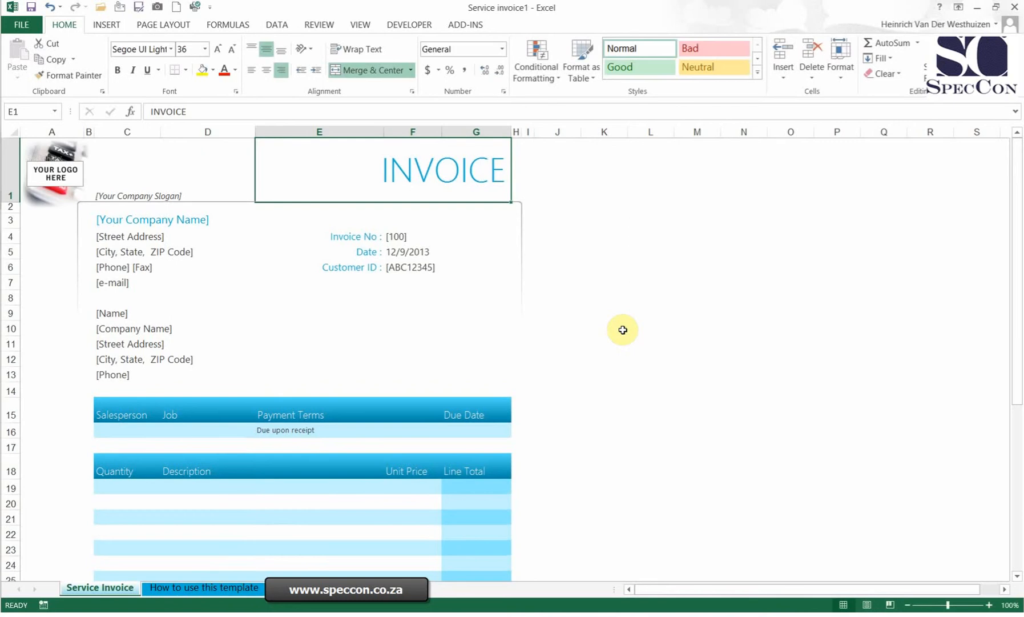
pyautogui.moveTo(224, 62)
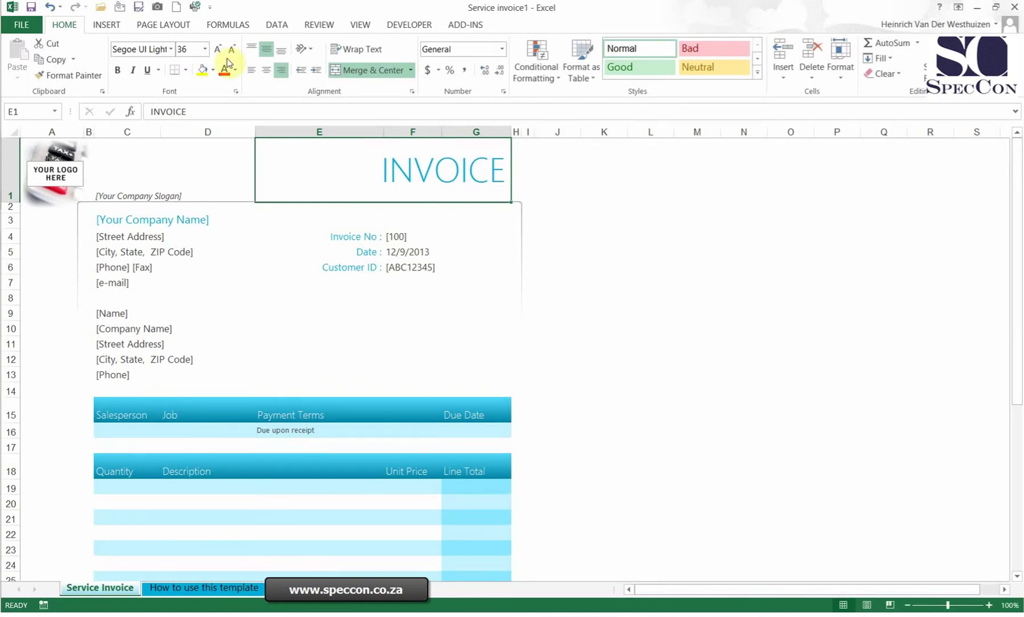
# Preview the printed invoice from Page Setup, then return to the Page Setup dialog.
pyautogui.click(162, 24)
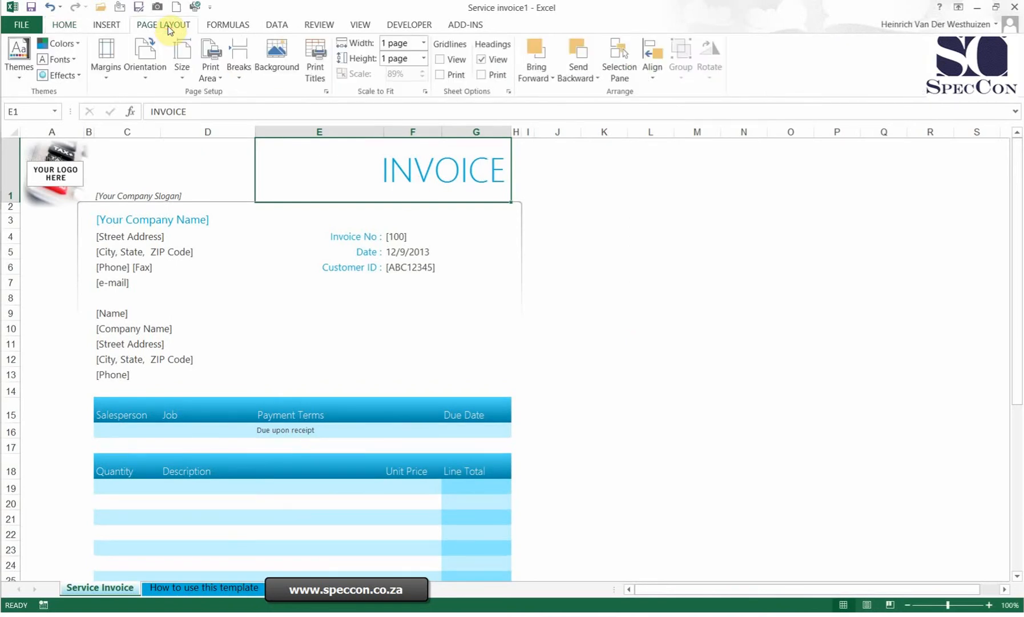
pyautogui.moveTo(327, 100)
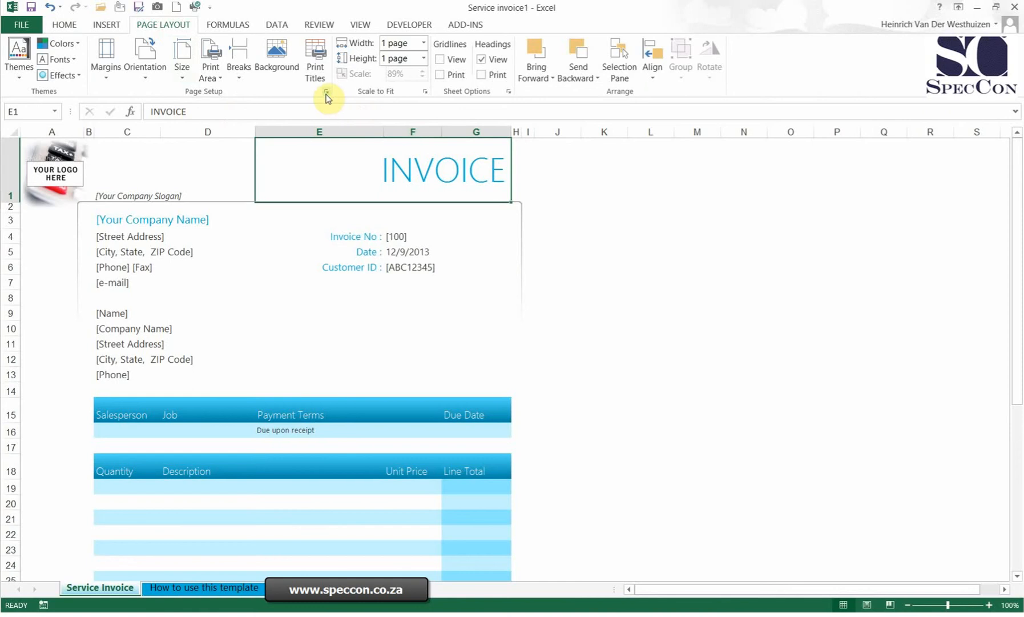
pyautogui.click(327, 91)
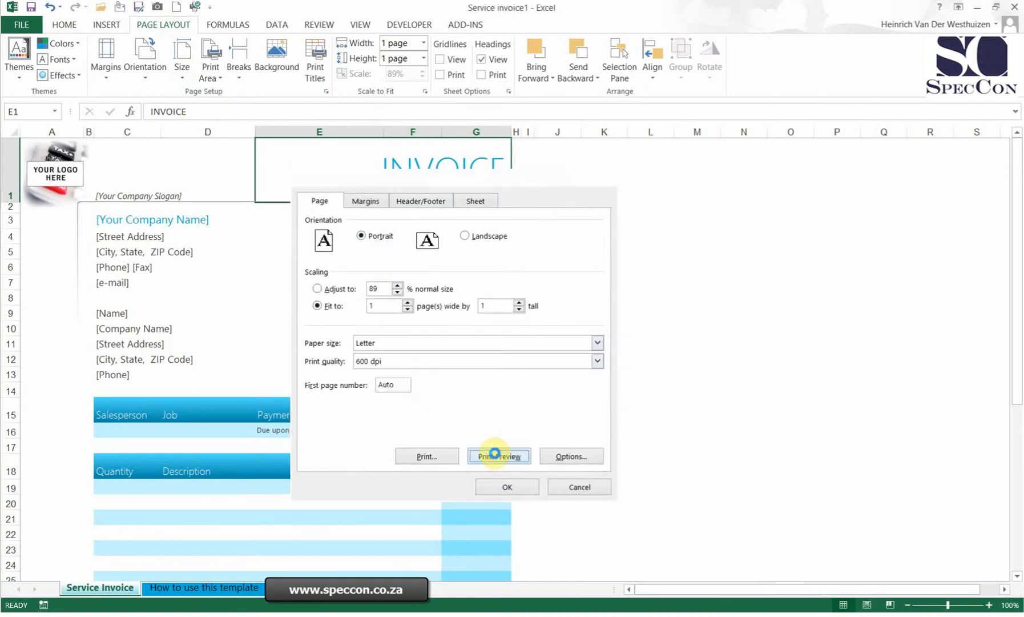
pyautogui.click(499, 455)
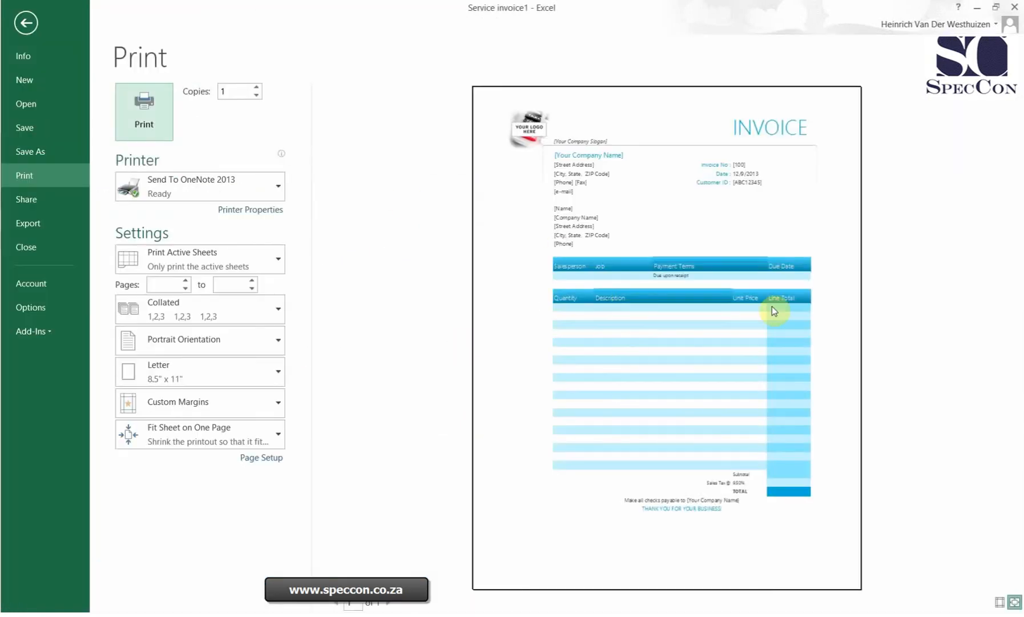
pyautogui.click(27, 22)
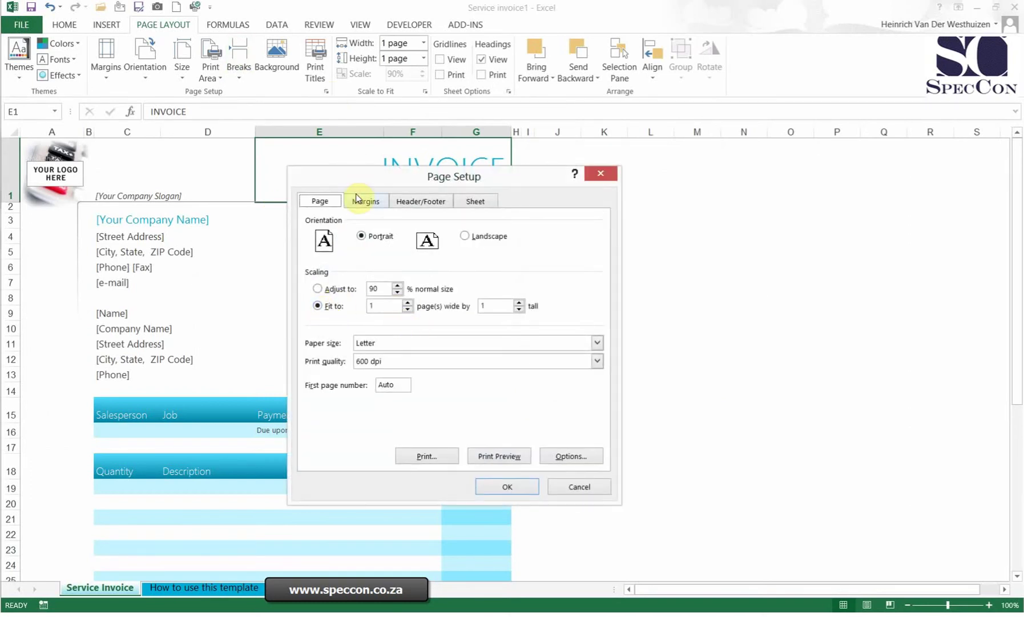
# Add a custom header with the page number in its centre section.
pyautogui.click(365, 201)
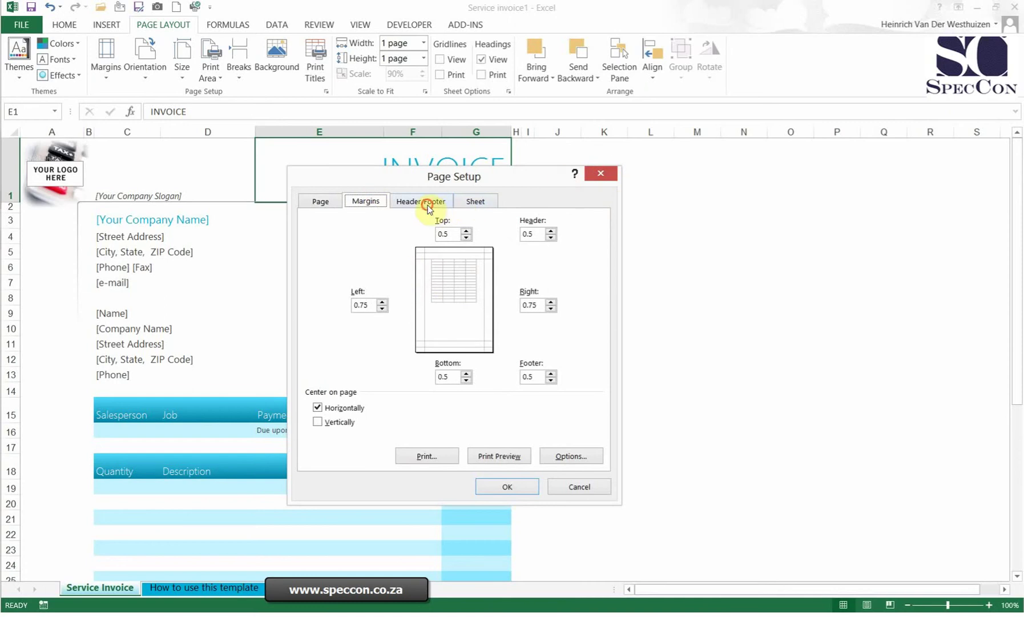
pyautogui.click(420, 201)
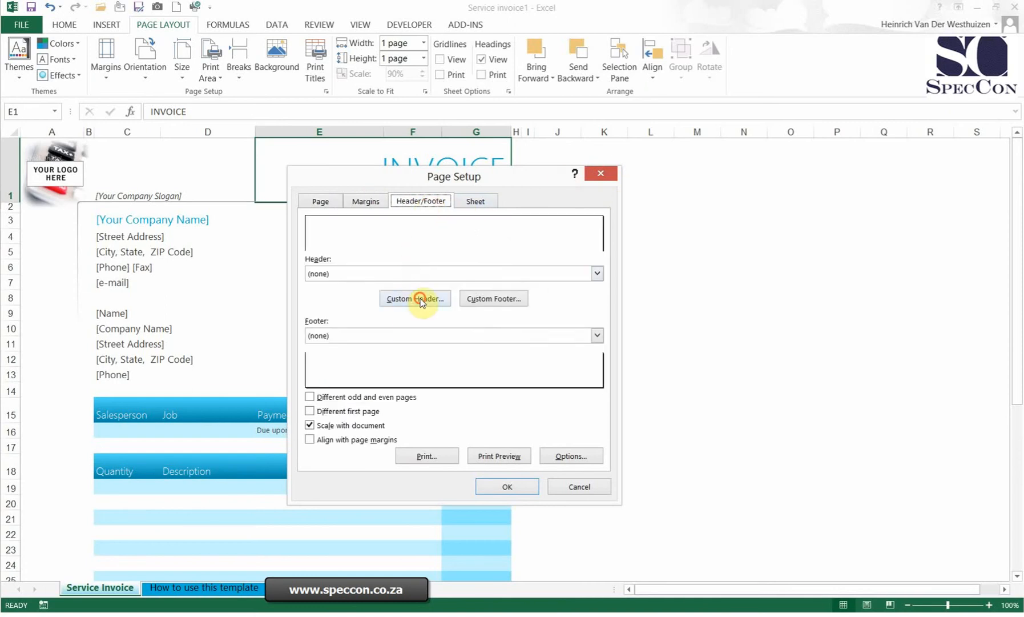
pyautogui.click(415, 298)
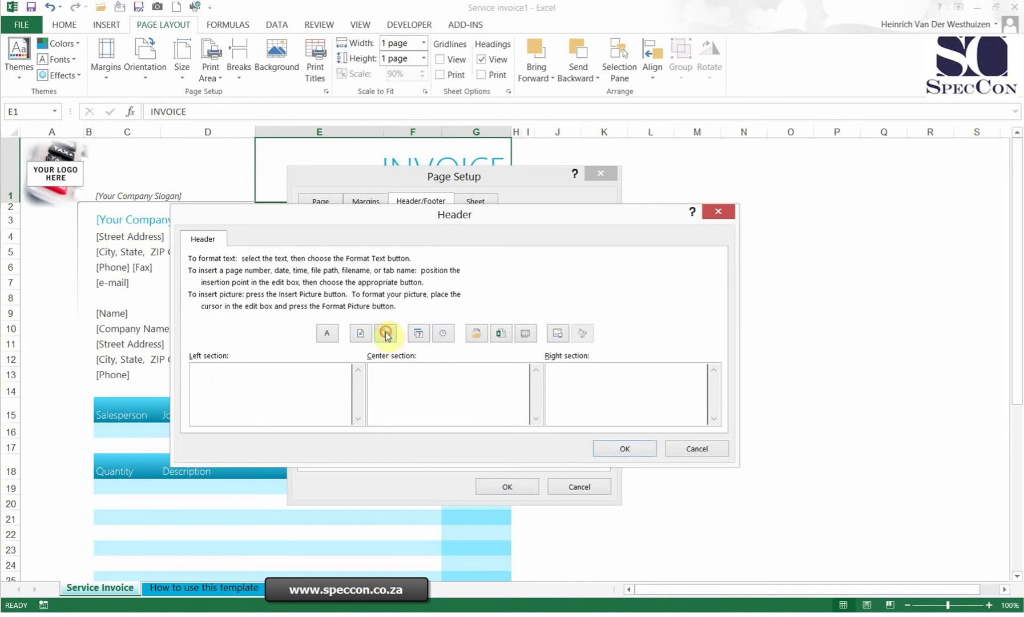
pyautogui.click(386, 332)
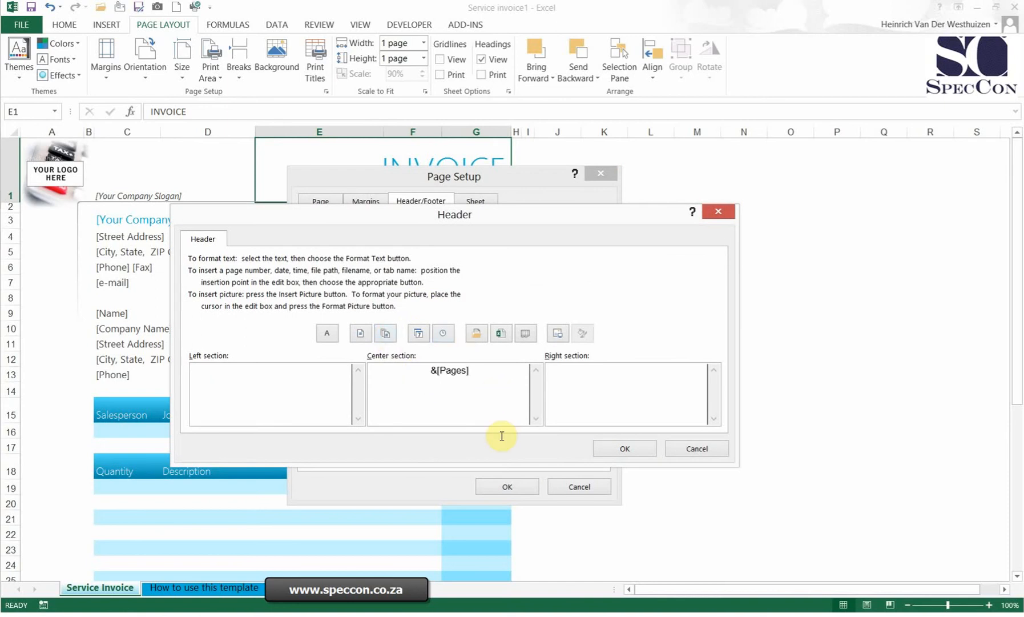
pyautogui.click(625, 448)
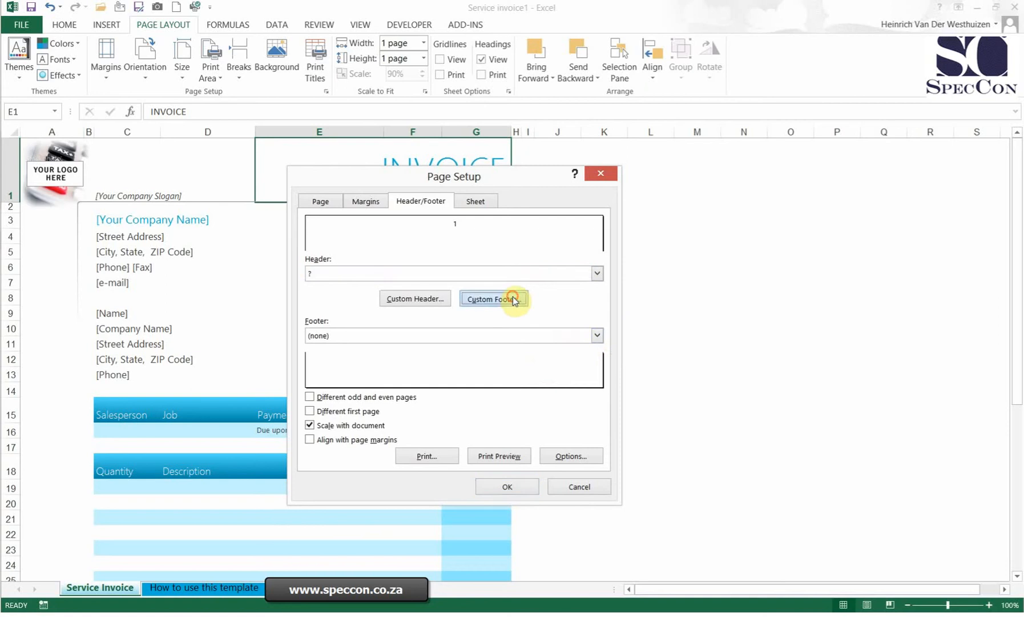
# Add a custom footer with the sheet name in its left section.
pyautogui.click(490, 298)
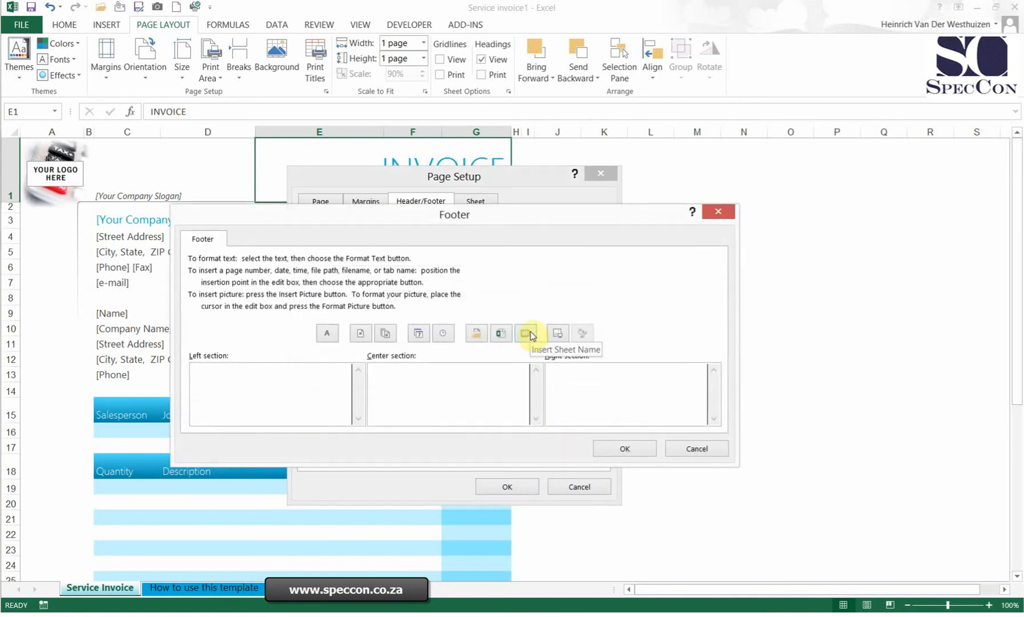
pyautogui.click(526, 333)
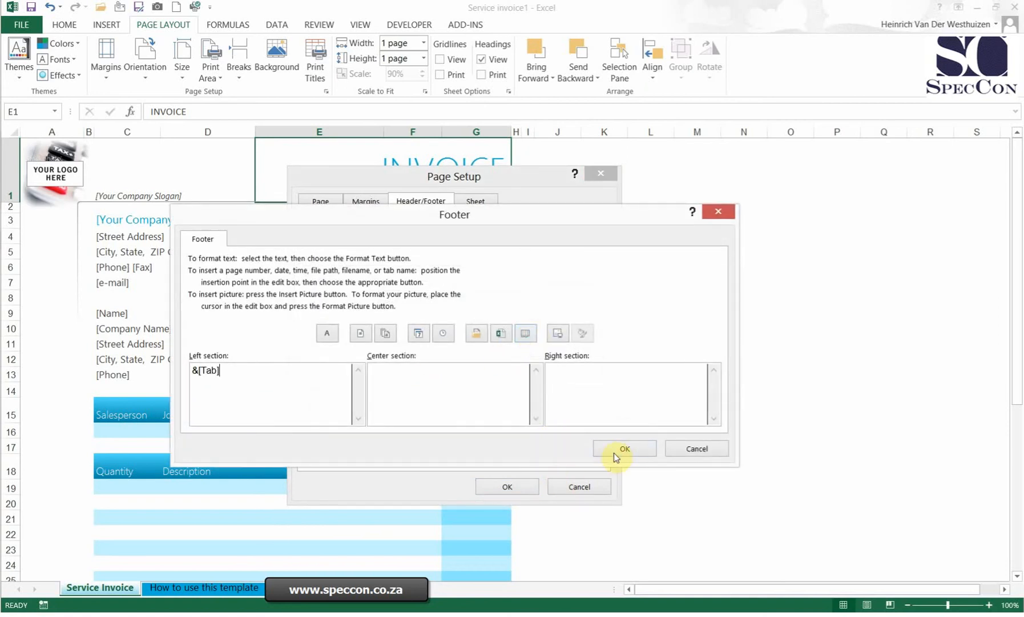
pyautogui.click(624, 448)
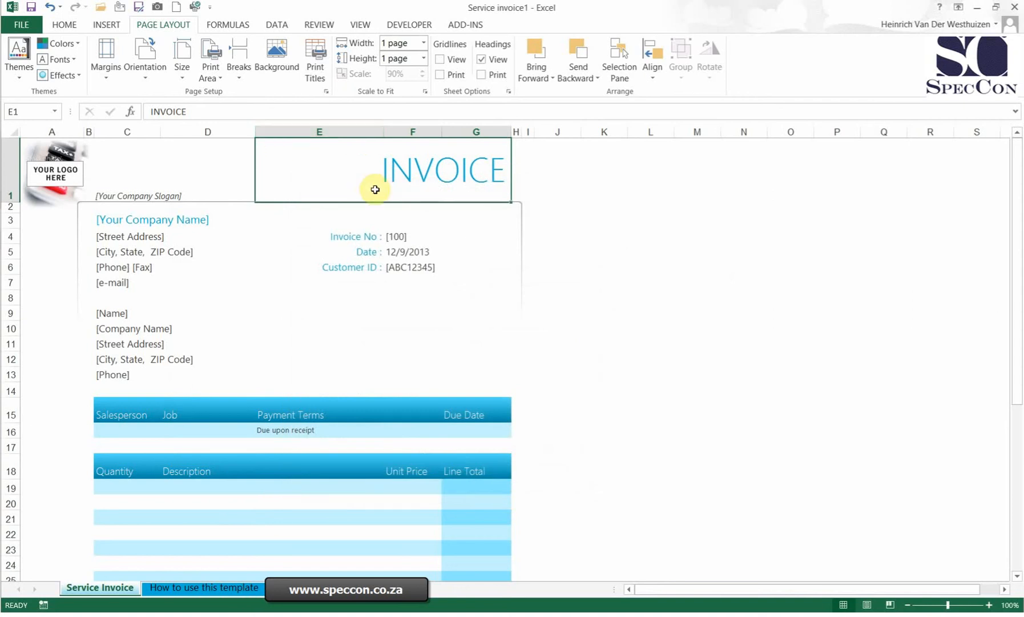
pyautogui.moveTo(150, 37)
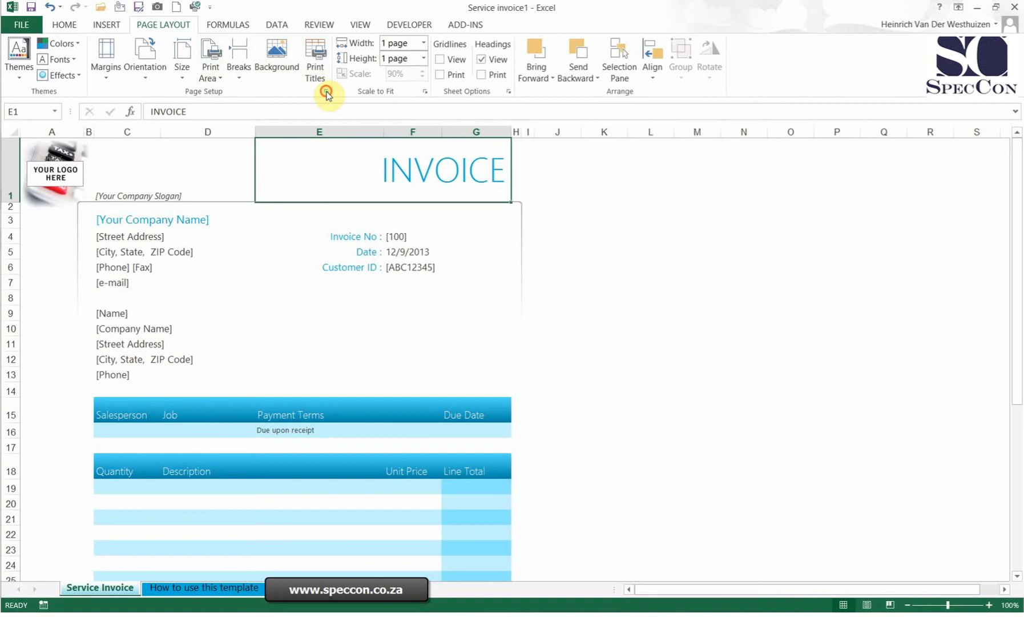
pyautogui.click(326, 94)
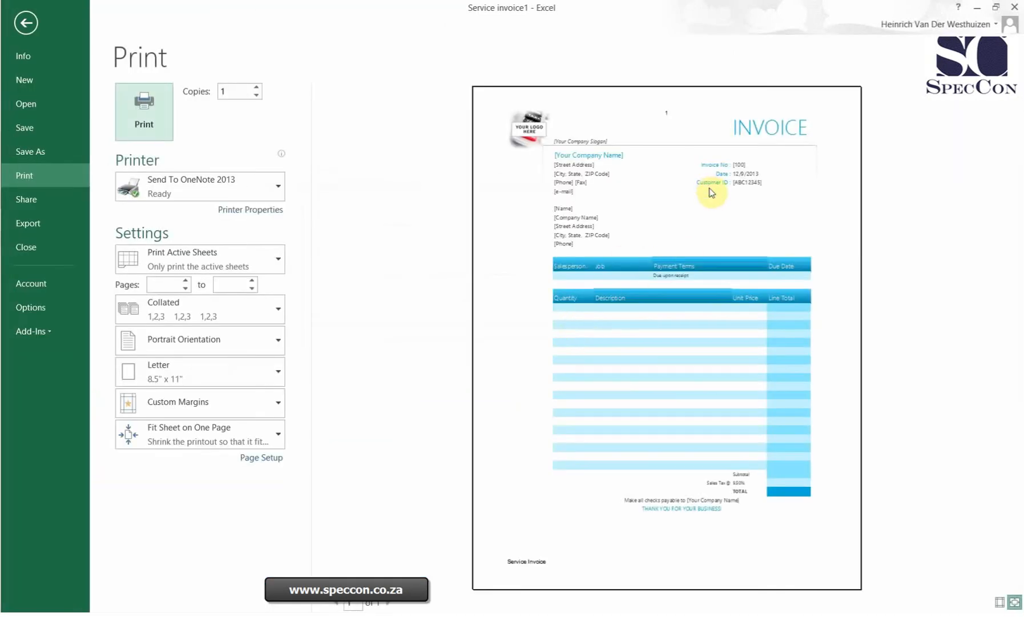
pyautogui.moveTo(666, 79)
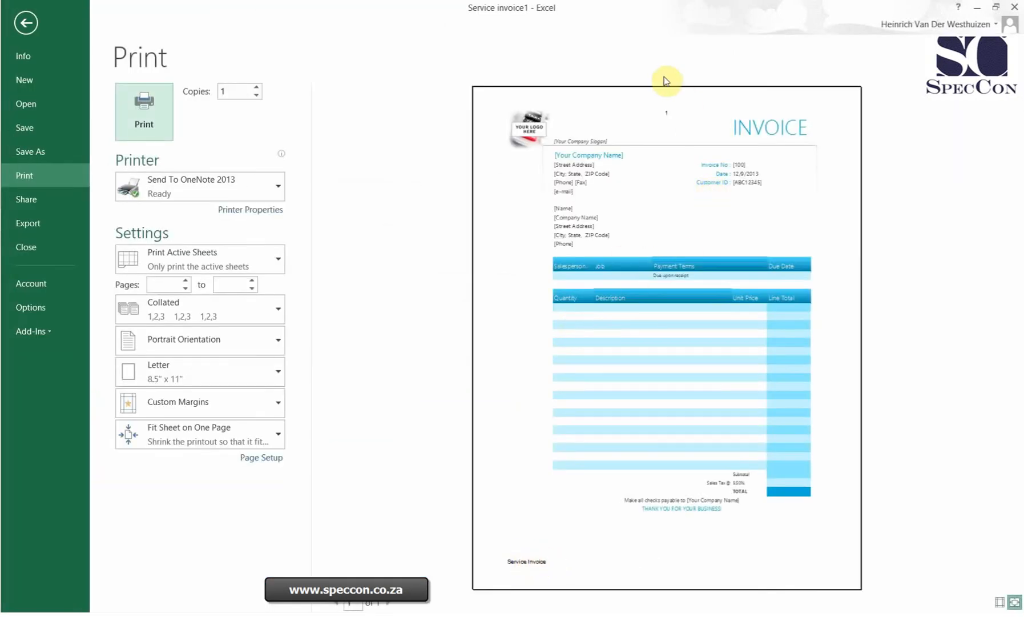
pyautogui.moveTo(28, 26)
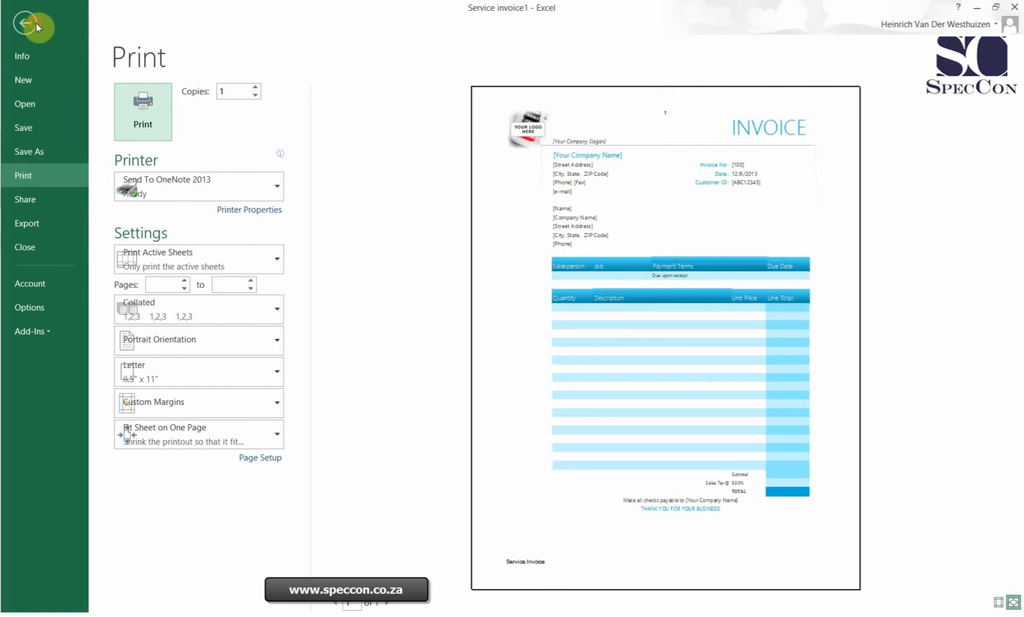
pyautogui.click(29, 24)
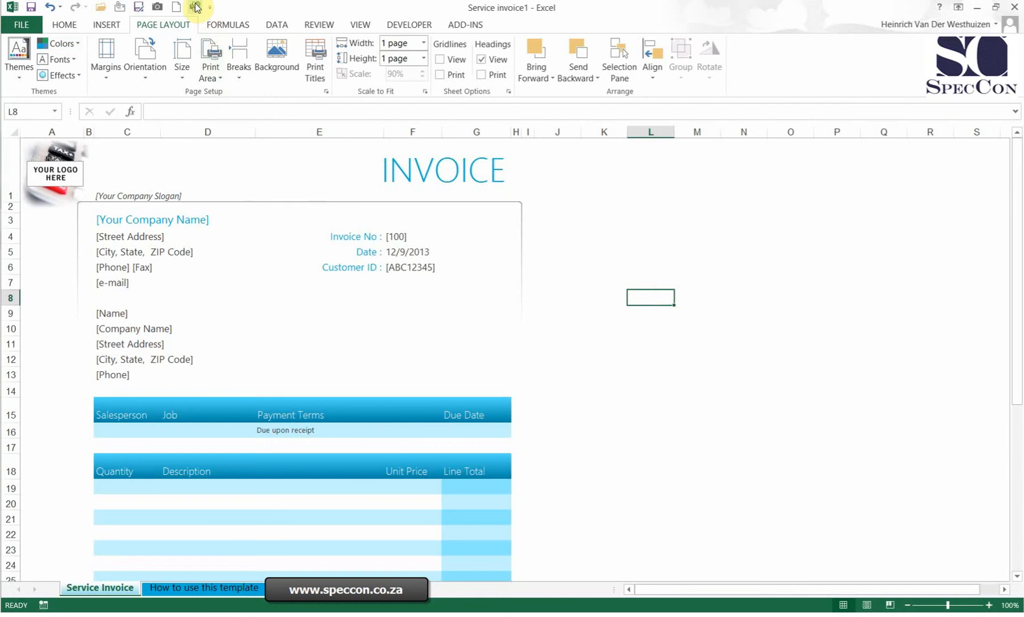
pyautogui.moveTo(196, 7)
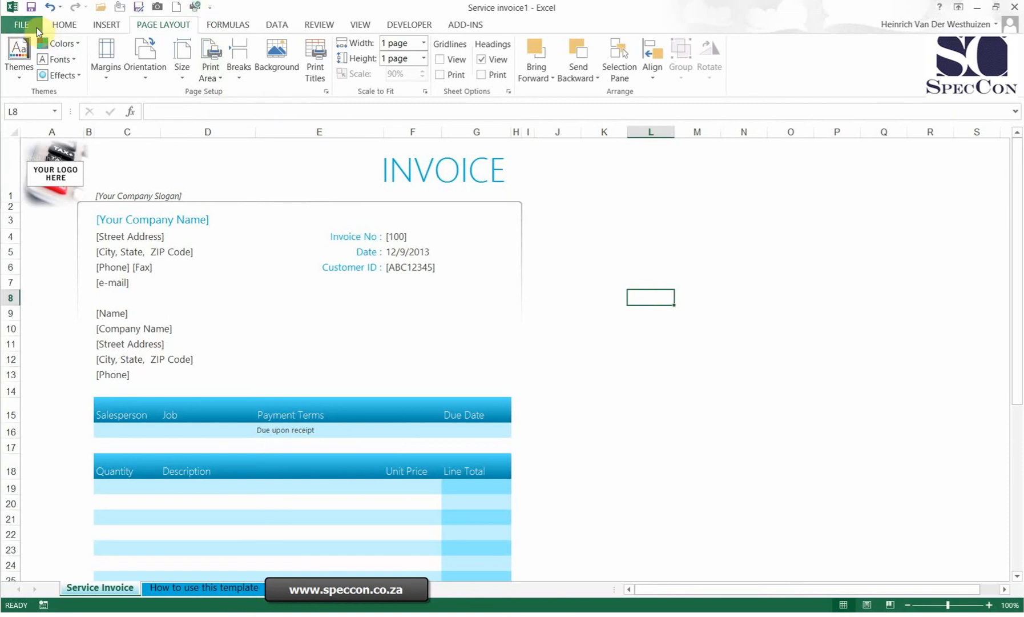
# Show the invoice in Print view via File > Print.
pyautogui.click(22, 24)
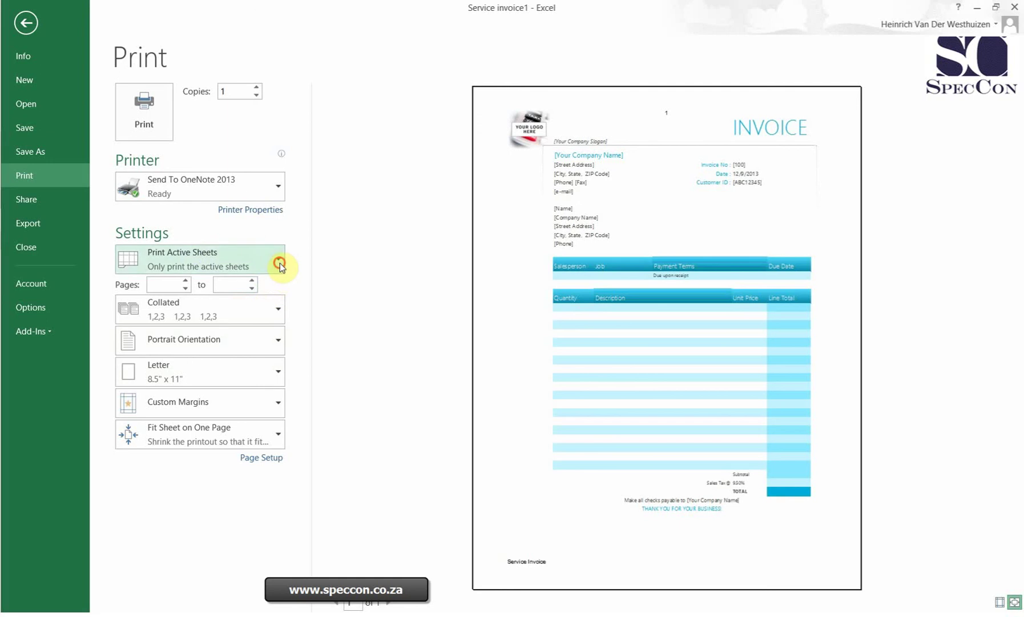
pyautogui.click(277, 259)
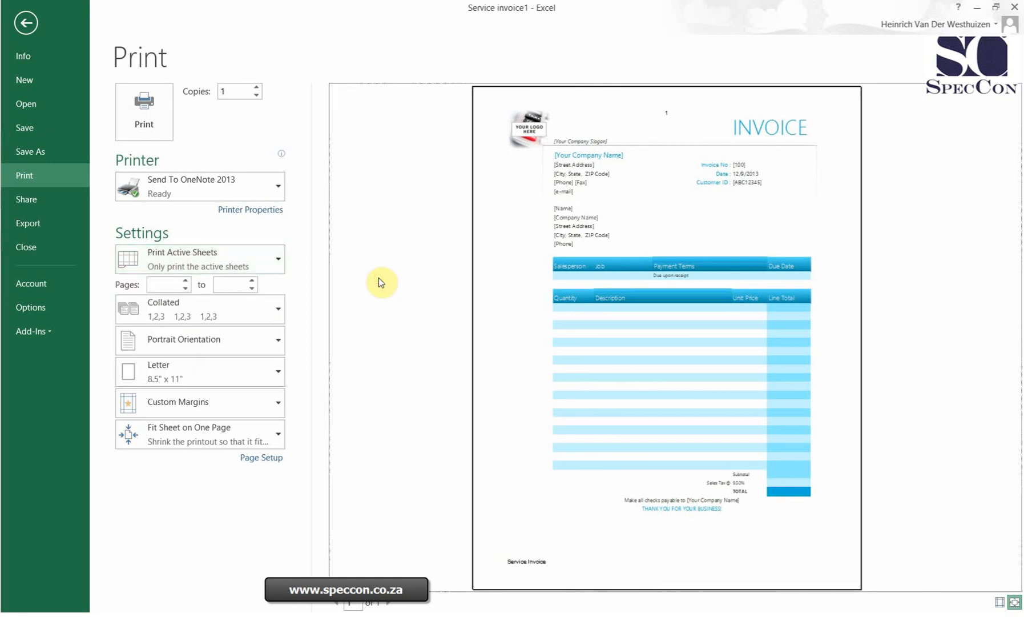
# Switch the invoice to landscape orientation and return to the worksheet.
pyautogui.click(200, 339)
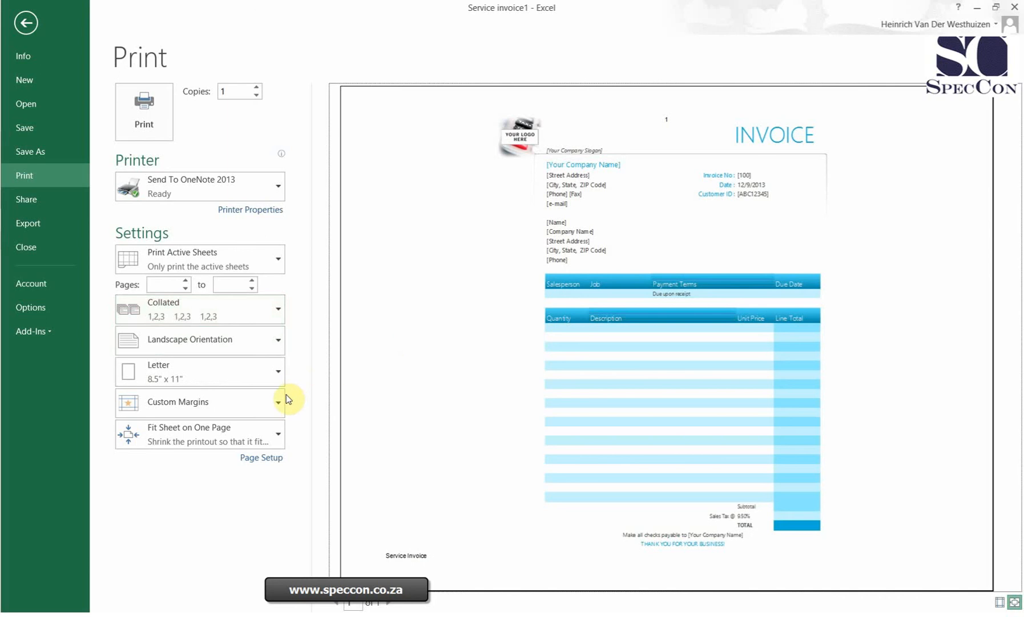
pyautogui.click(278, 402)
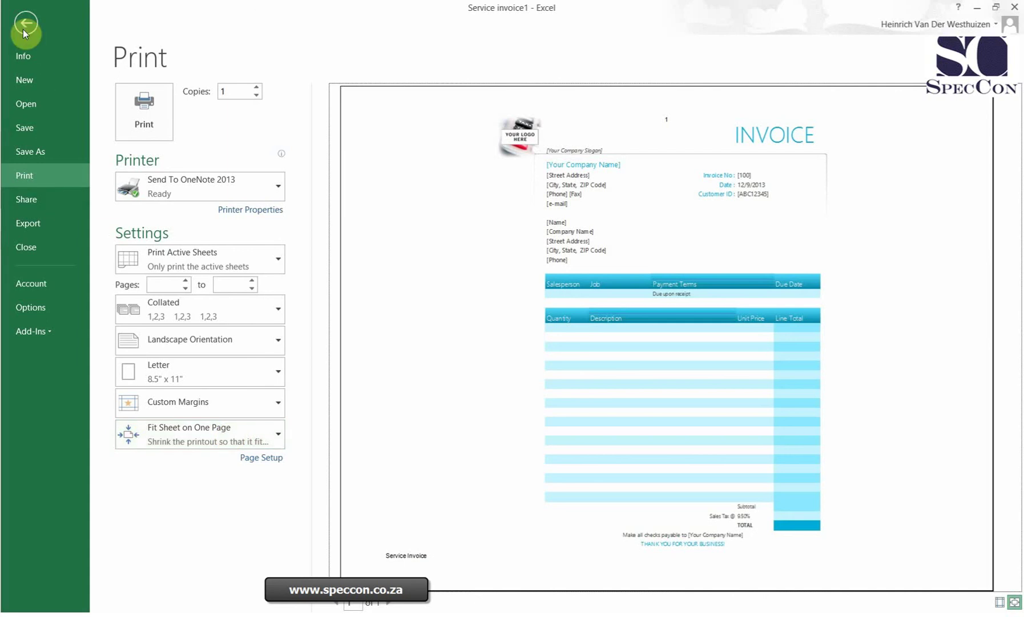
pyautogui.click(25, 24)
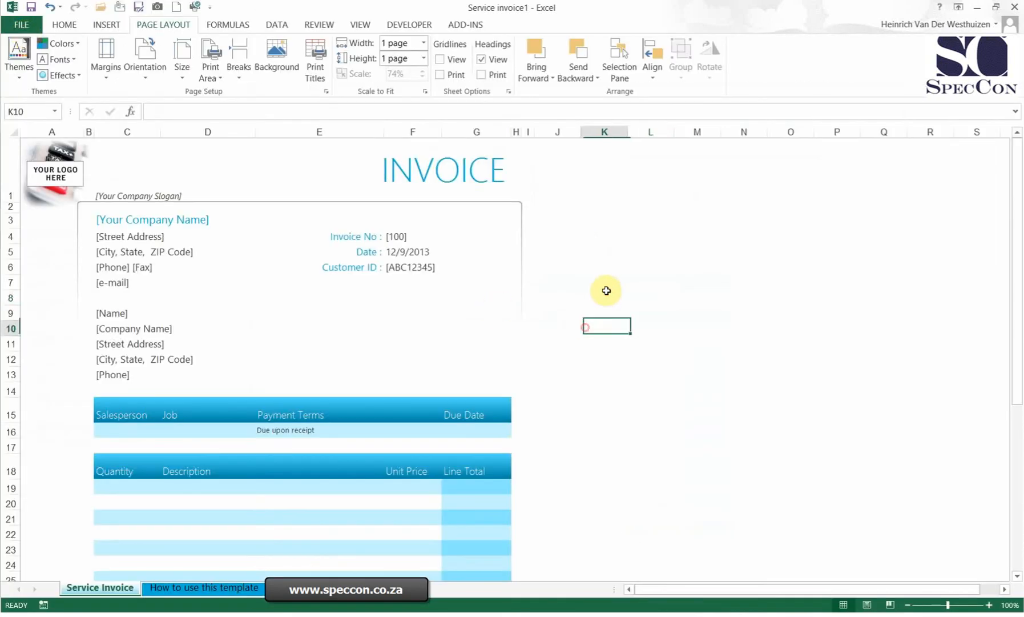